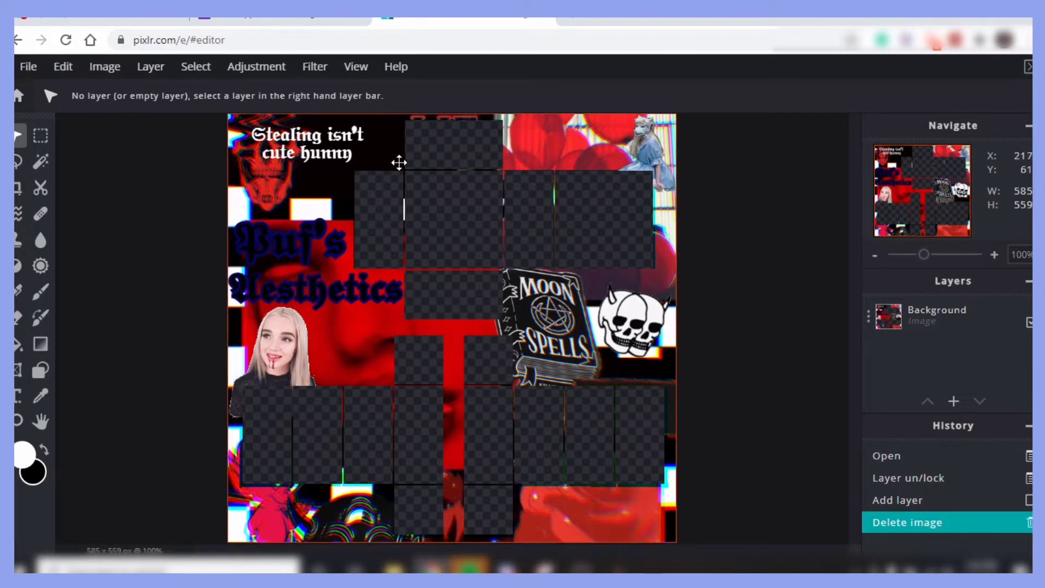
mouse_move(736, 498)
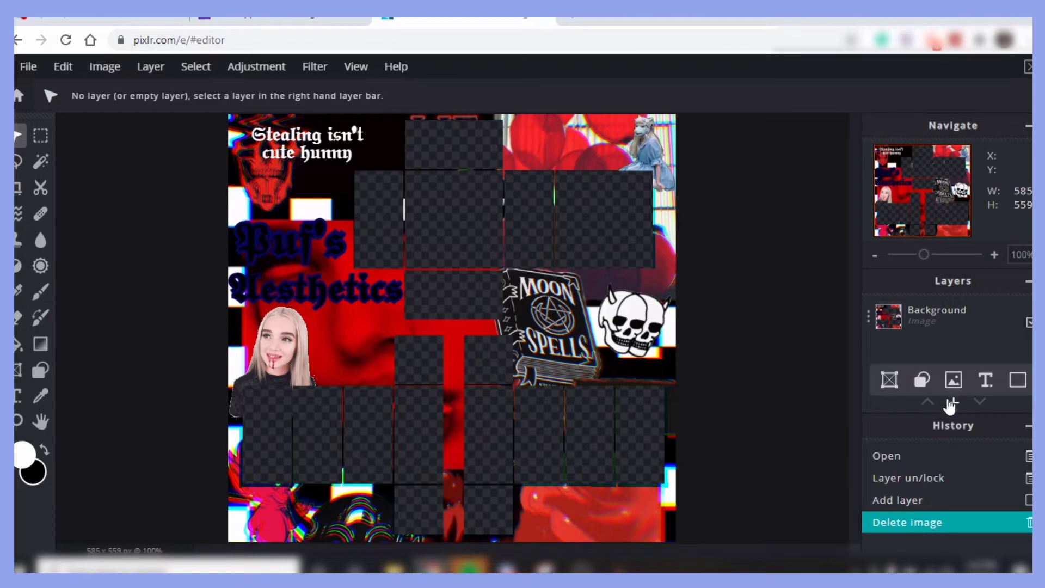
On a new empty layer, fill a rectangle over the upper template with light blue
left_click(952, 380)
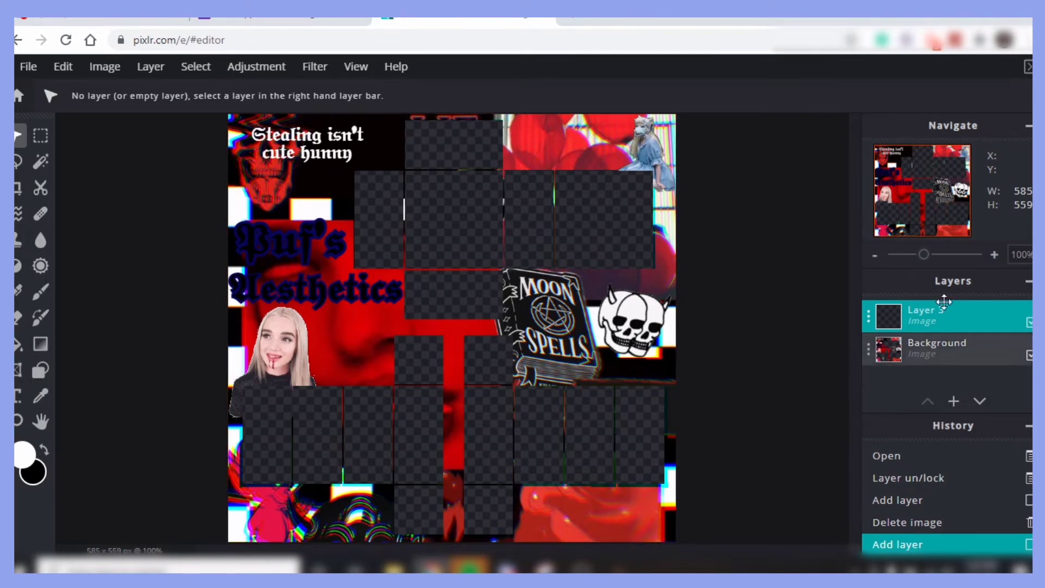
left_click(25, 455)
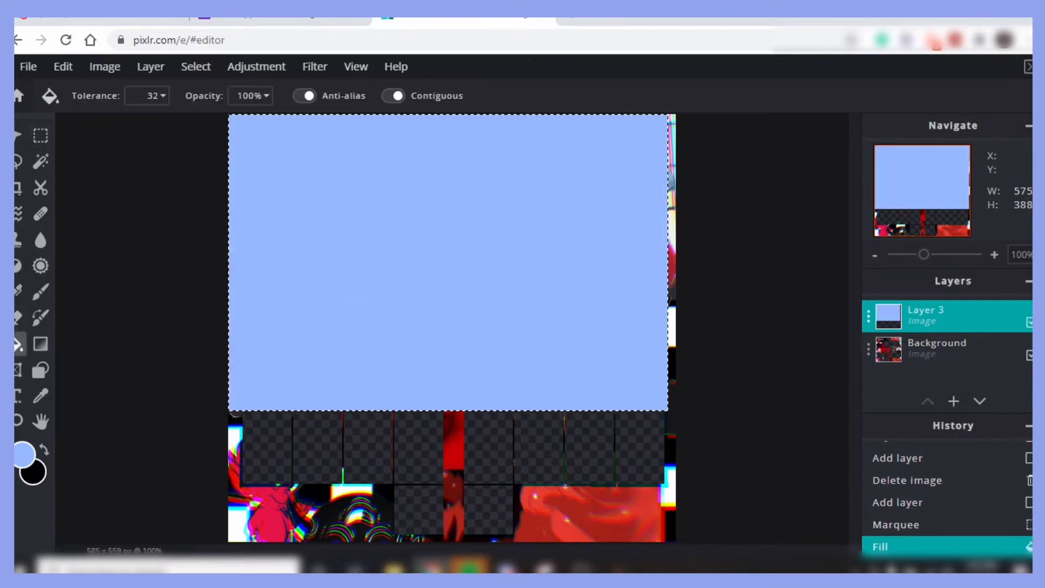
left_click(40, 161)
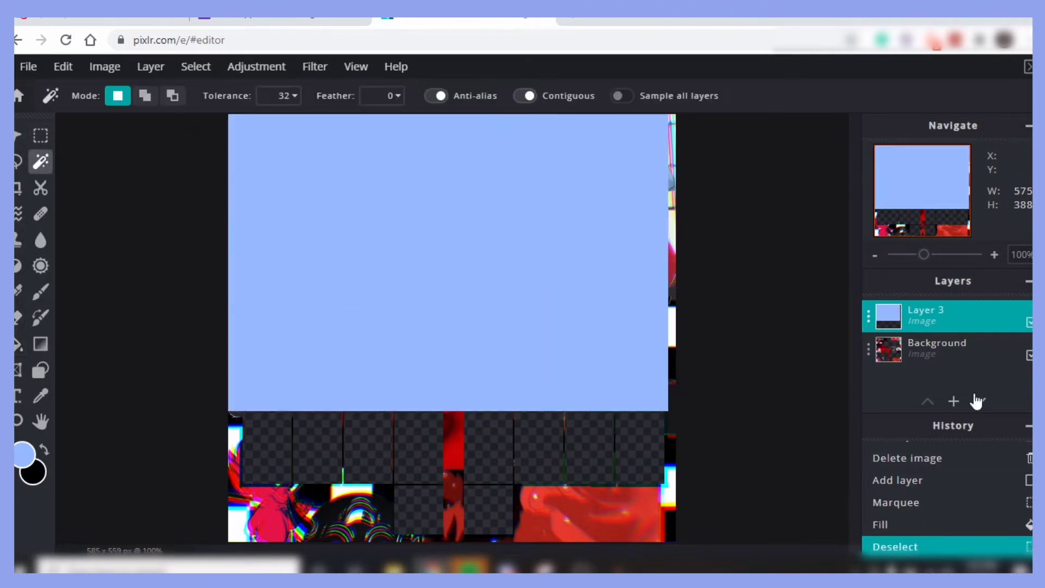
Move Layer 3 below Background, trim the fill to the panels, and pick #5D83C9
left_click(979, 400)
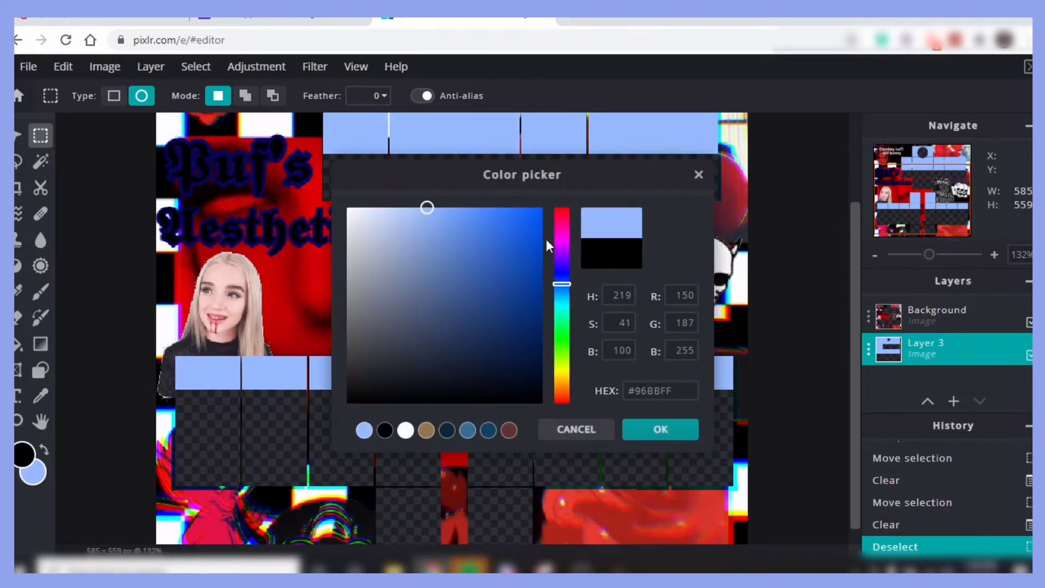
mouse_move(427, 216)
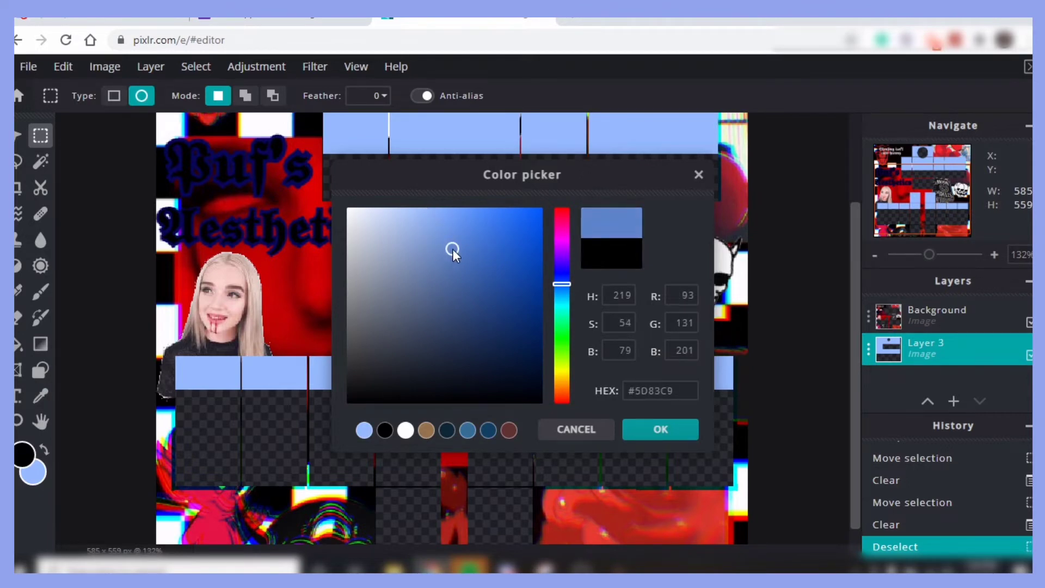
left_click(659, 429)
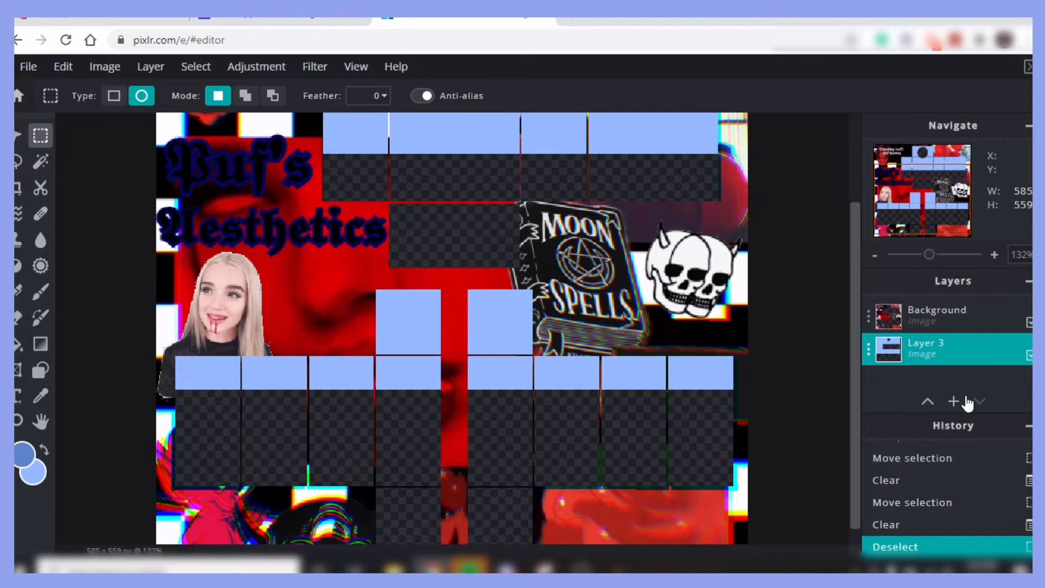
On a new layer, paint darker blue shading over the right panels with a soft 40px brush
left_click(952, 400)
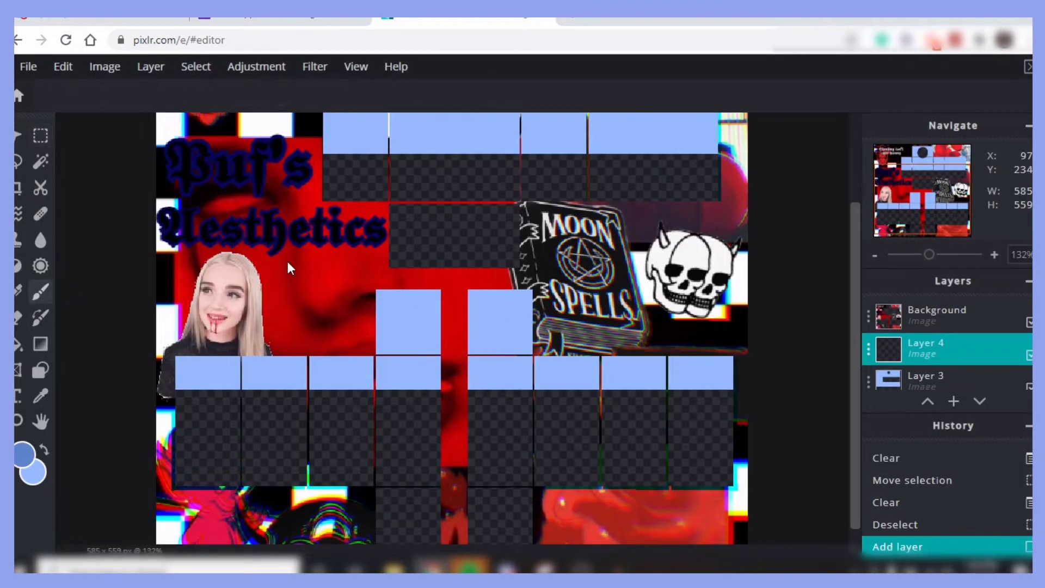
left_click(40, 292)
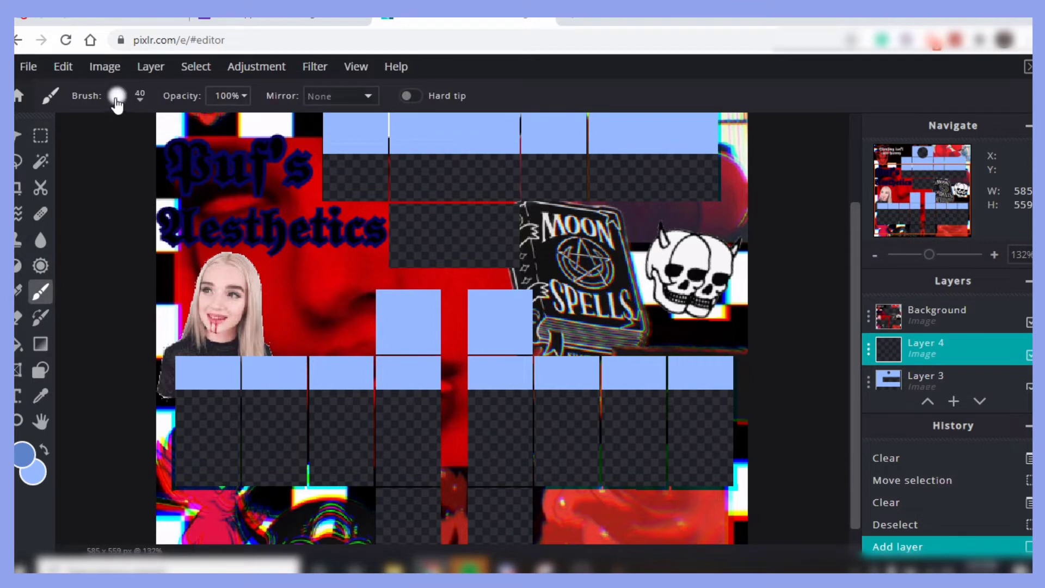
left_click(117, 96)
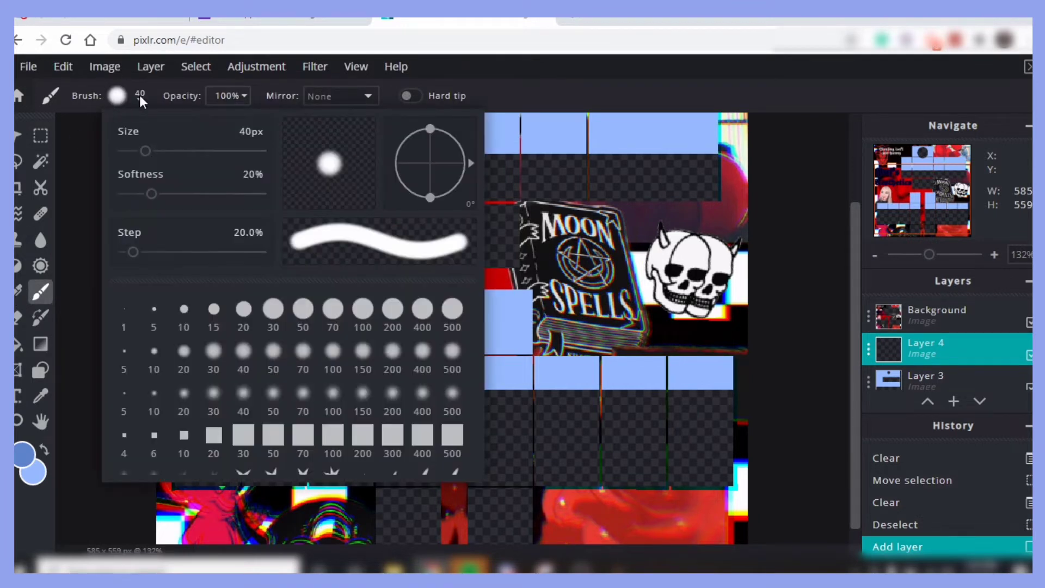
left_click(183, 351)
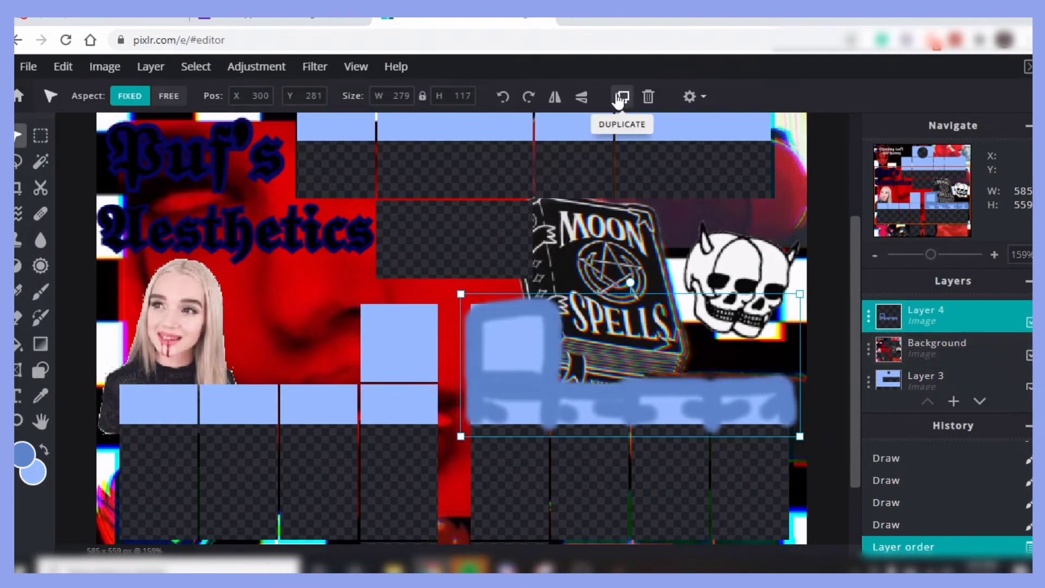
Duplicate, flip and merge the shading onto the left panels, then blur it and lower its transparency
left_click(621, 97)
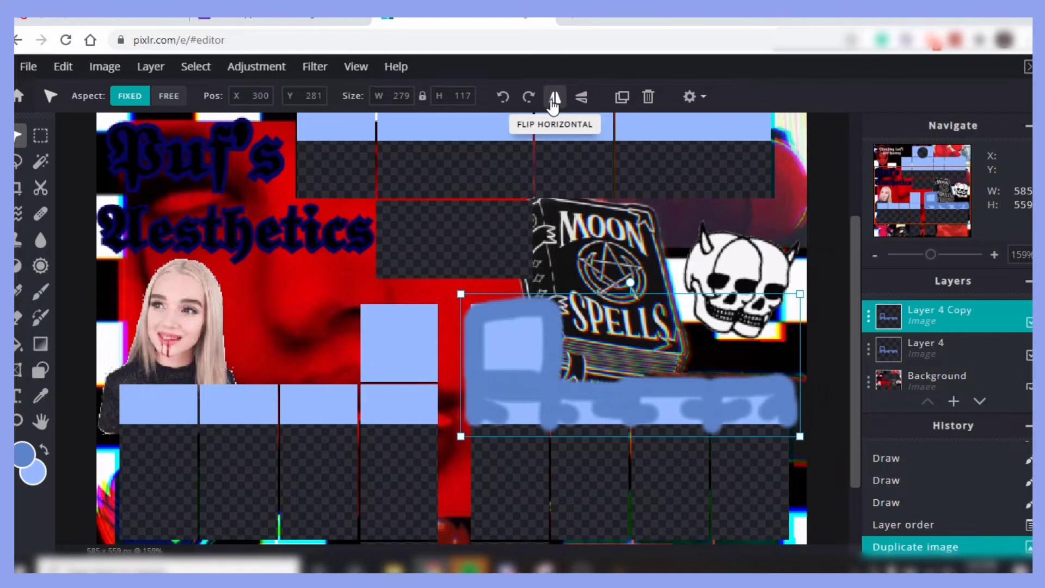
left_click(554, 97)
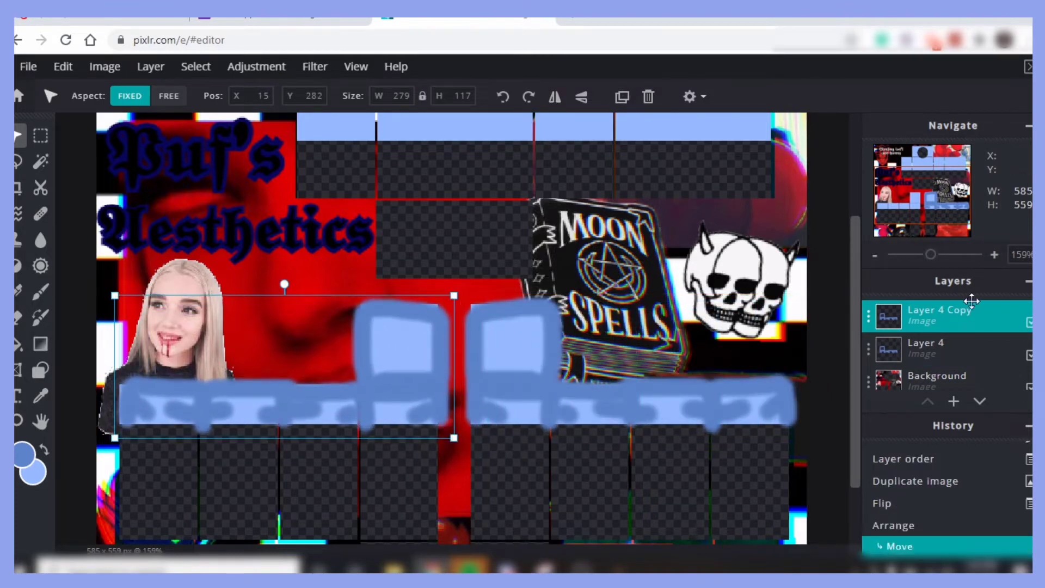
double_click(939, 309)
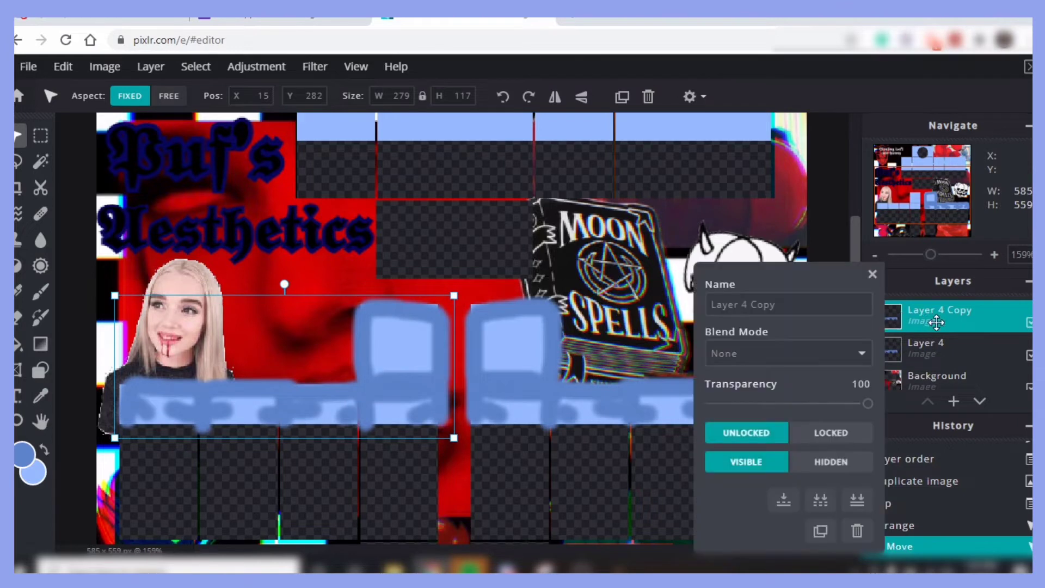
mouse_move(784, 500)
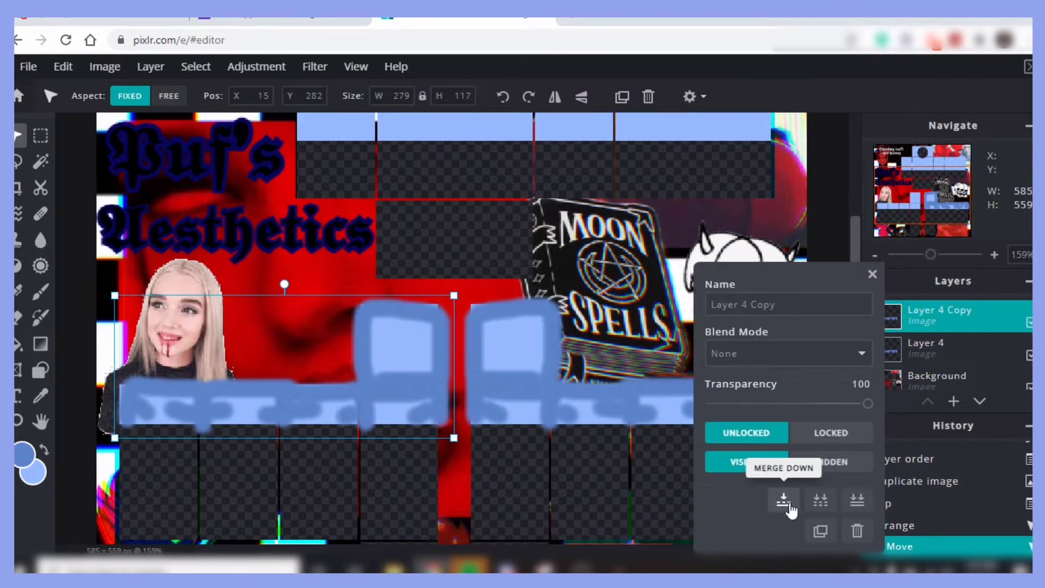
left_click(783, 499)
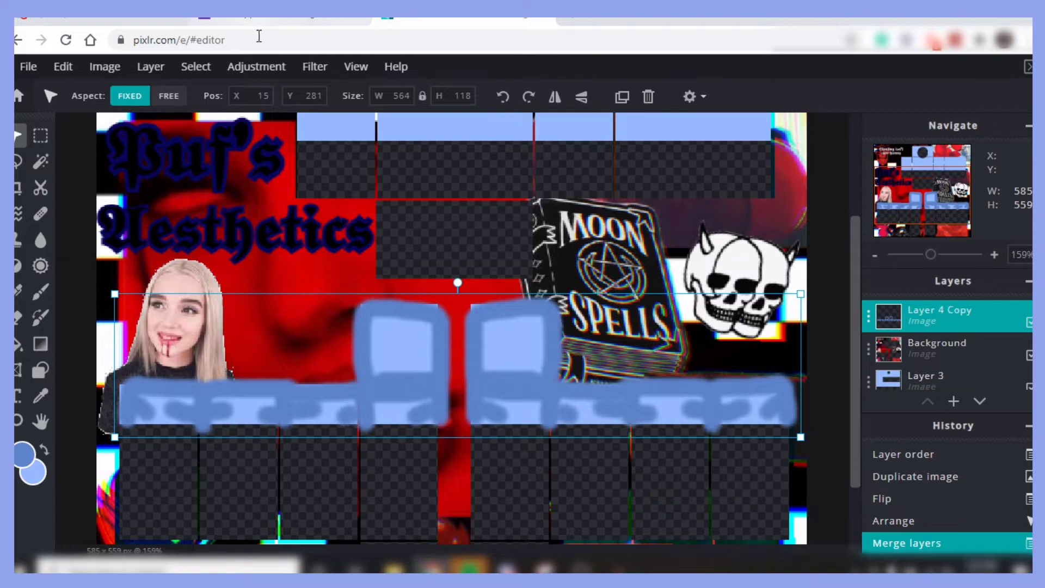
left_click(314, 66)
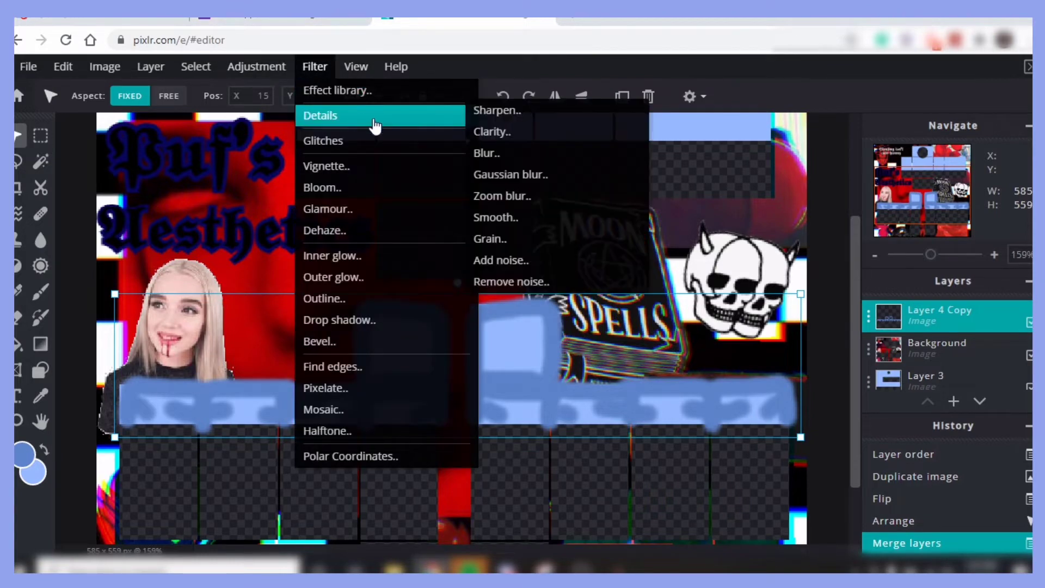
mouse_move(521, 160)
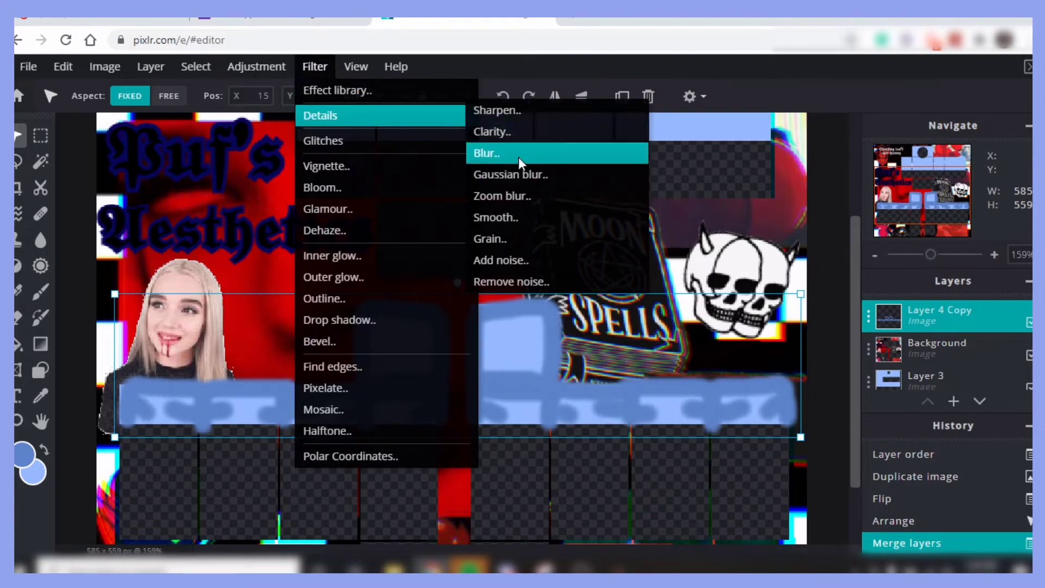
left_click(486, 154)
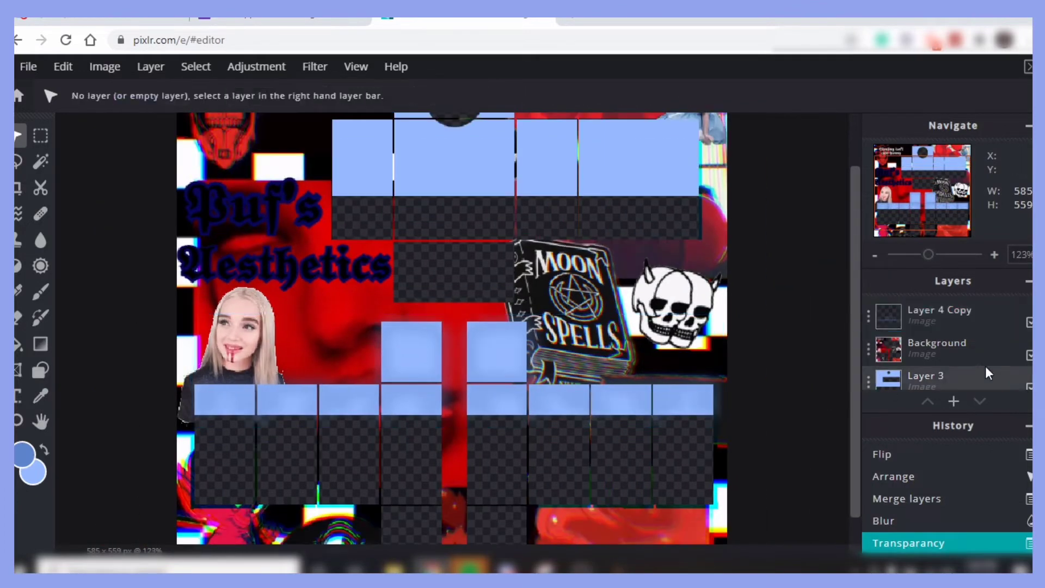
Delete shading outside the blue fill's selected pixels and move Background to the top
left_click(195, 66)
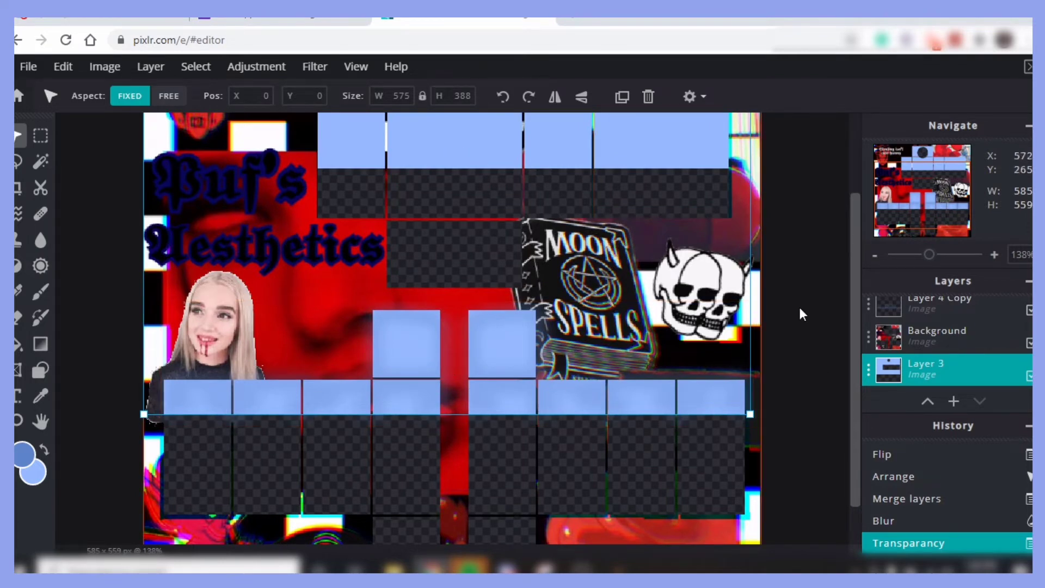
left_click(195, 65)
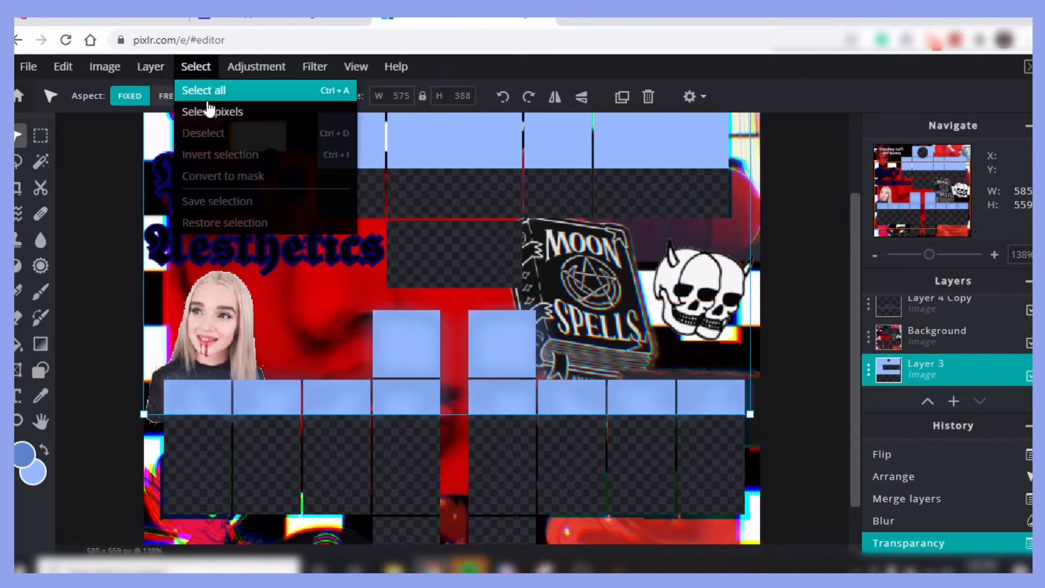
left_click(211, 111)
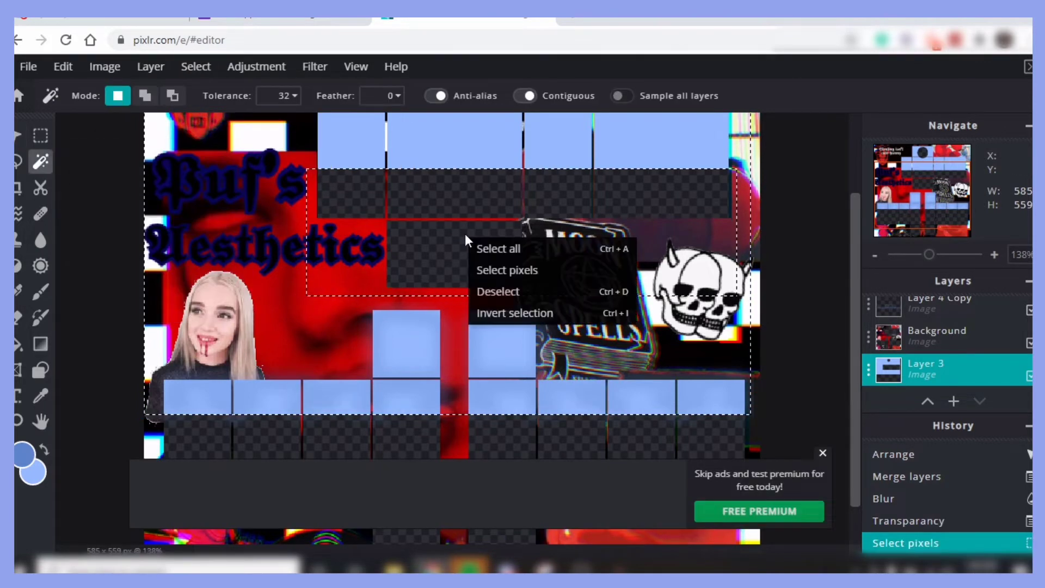
mouse_move(522, 324)
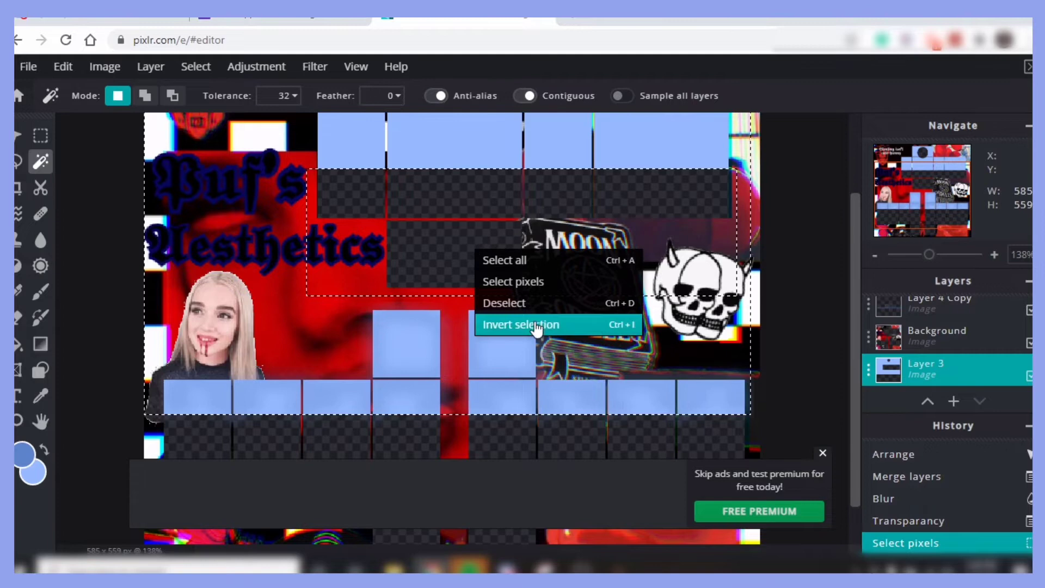
left_click(520, 324)
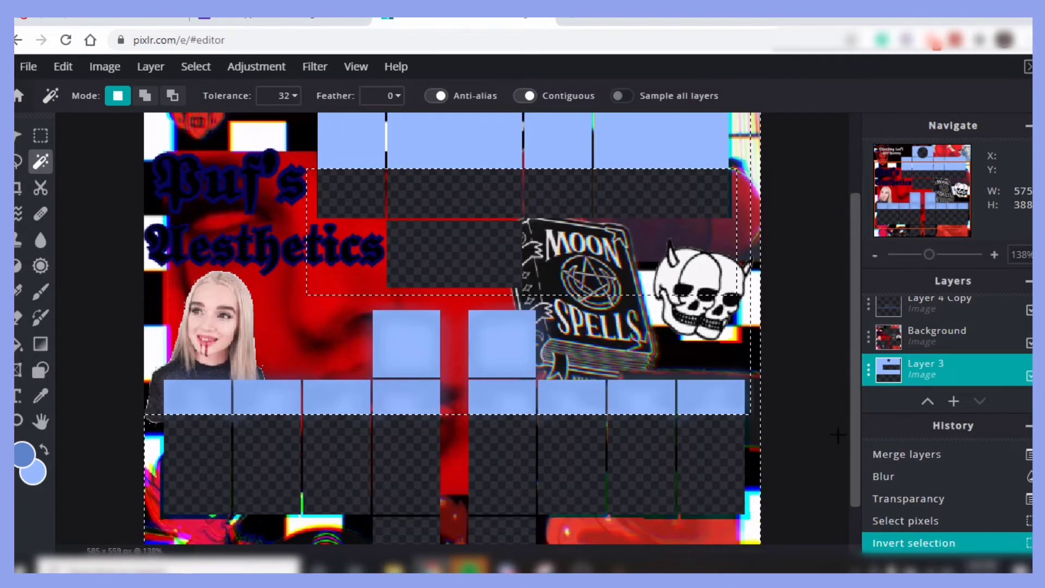
left_click(938, 314)
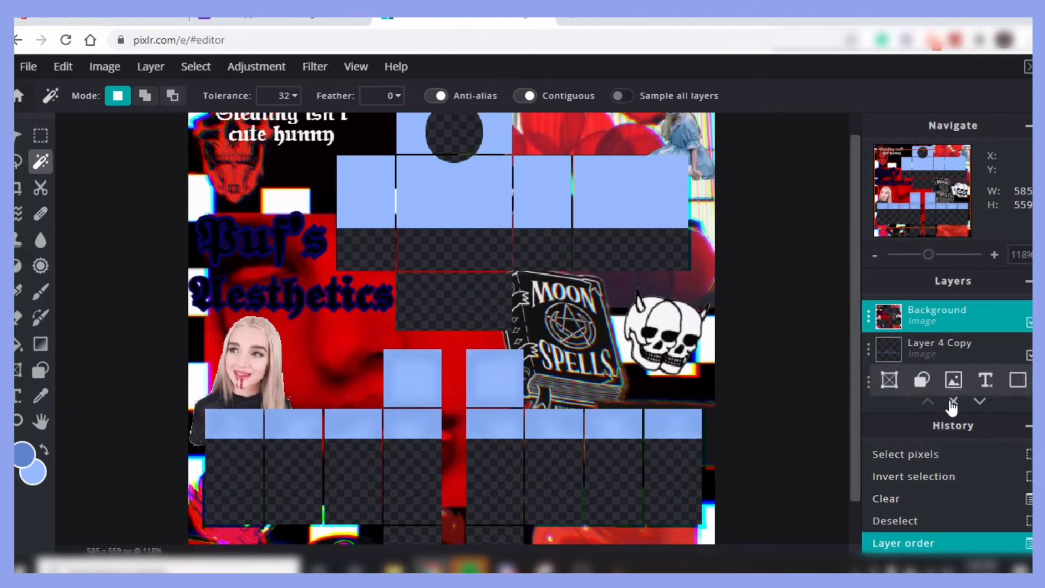
Add an Empty layer at the top of the stack above the template
left_click(953, 400)
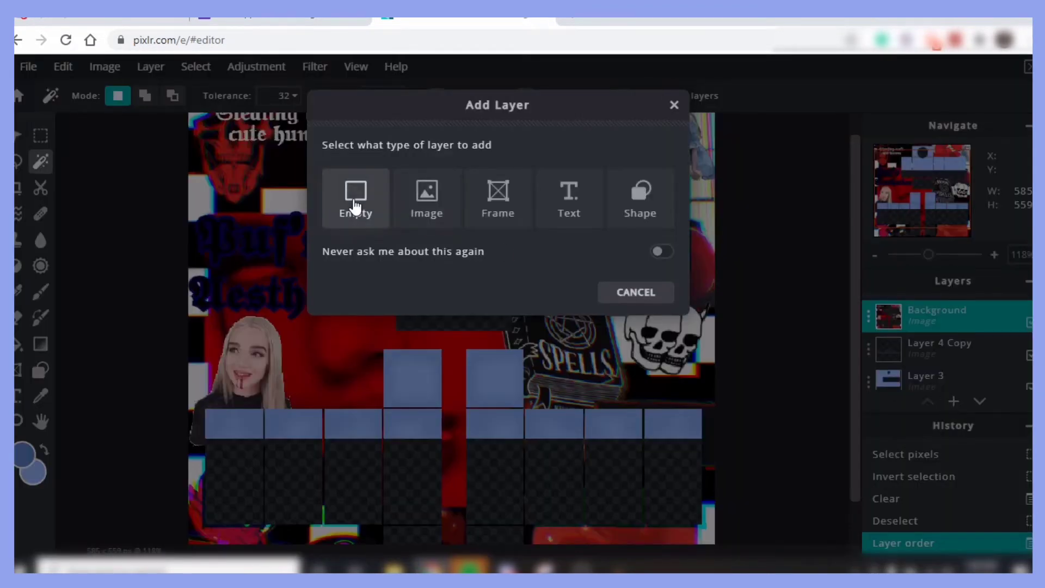
left_click(354, 198)
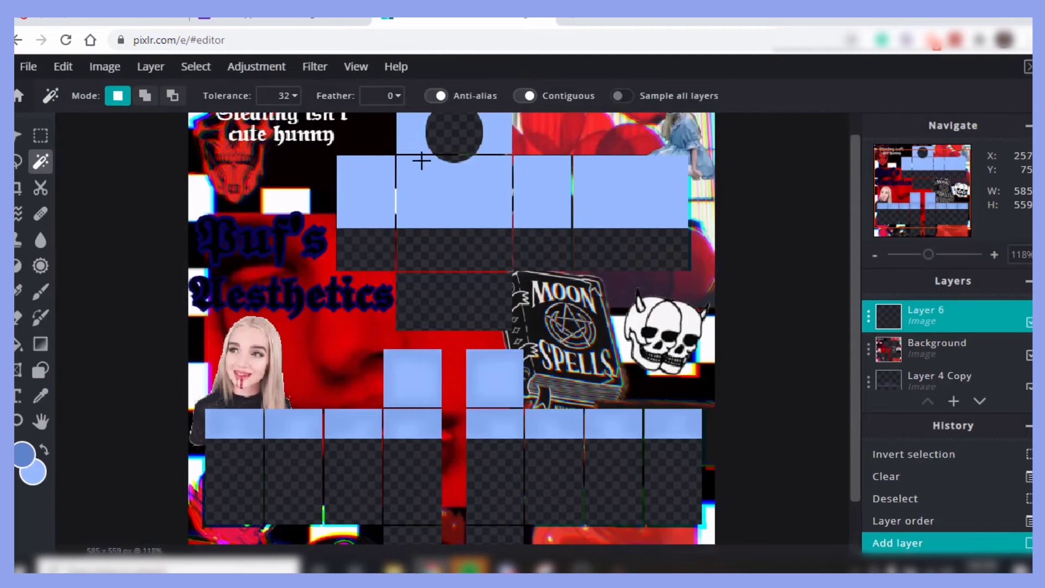
mouse_move(496, 119)
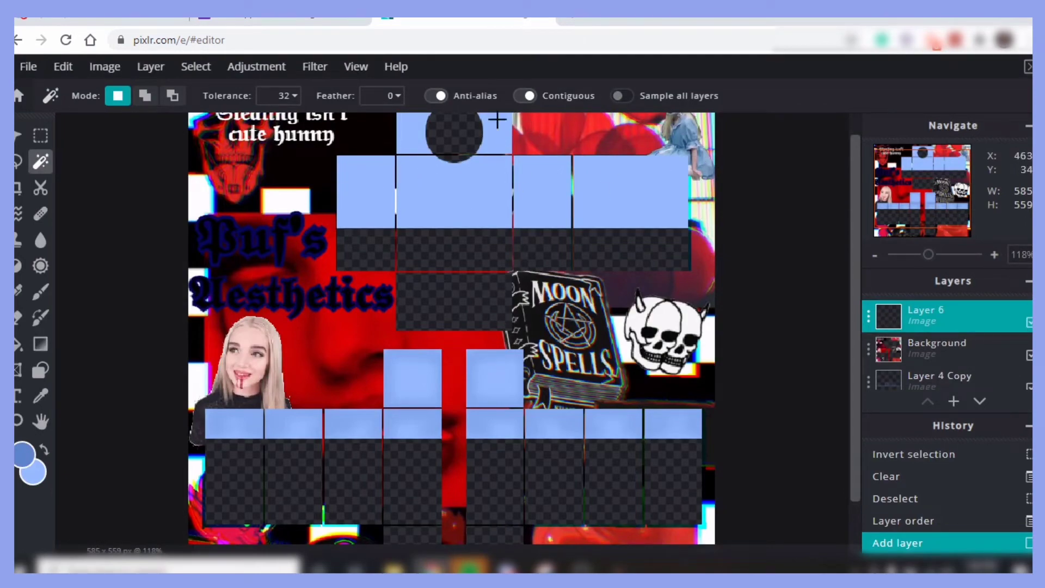
left_click(39, 291)
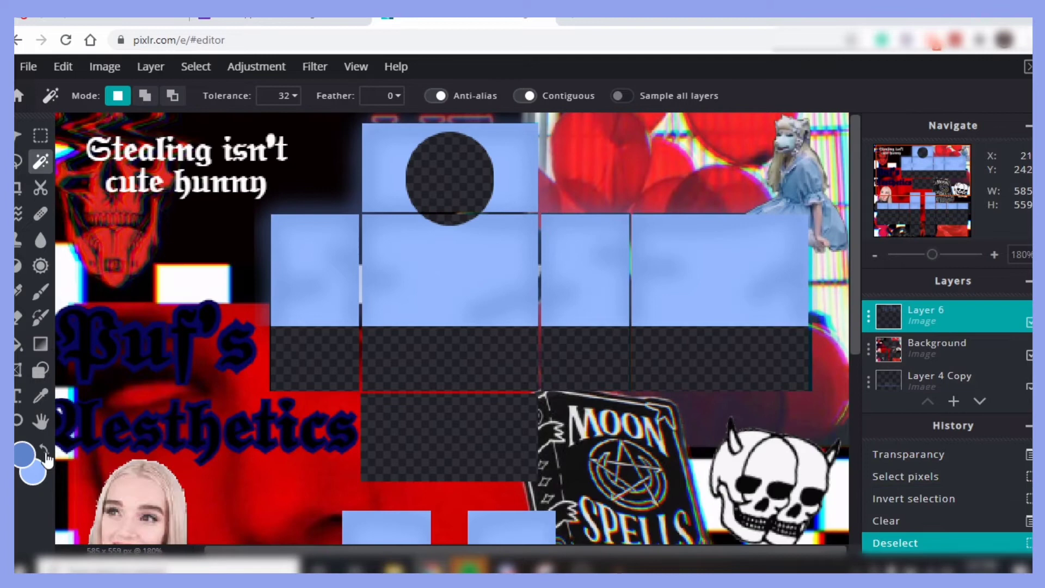
mouse_move(45, 460)
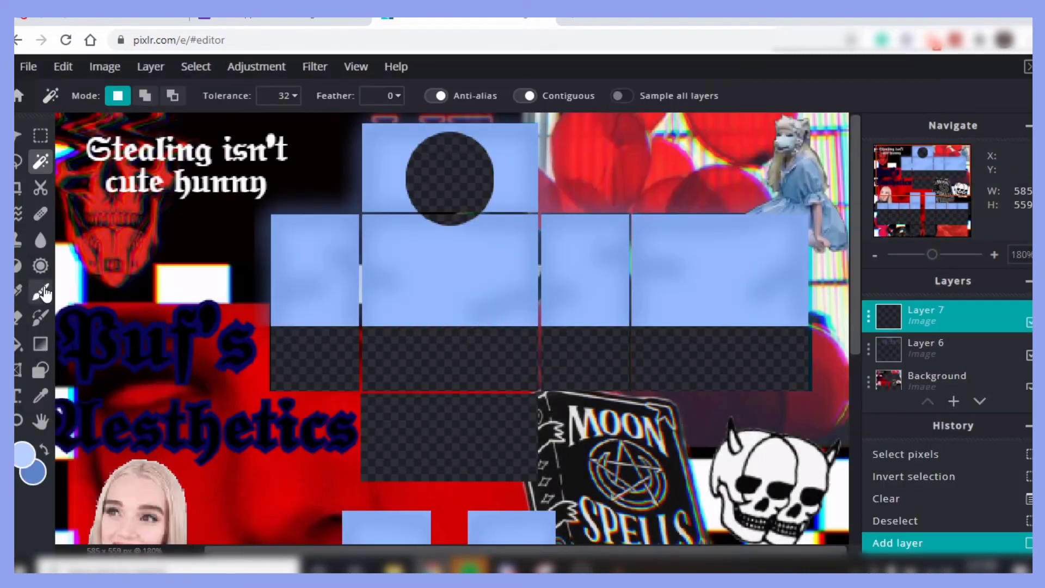
Paint lighter blue highlight patches on the lower panels, mirror them, and merge the layers
left_click(41, 291)
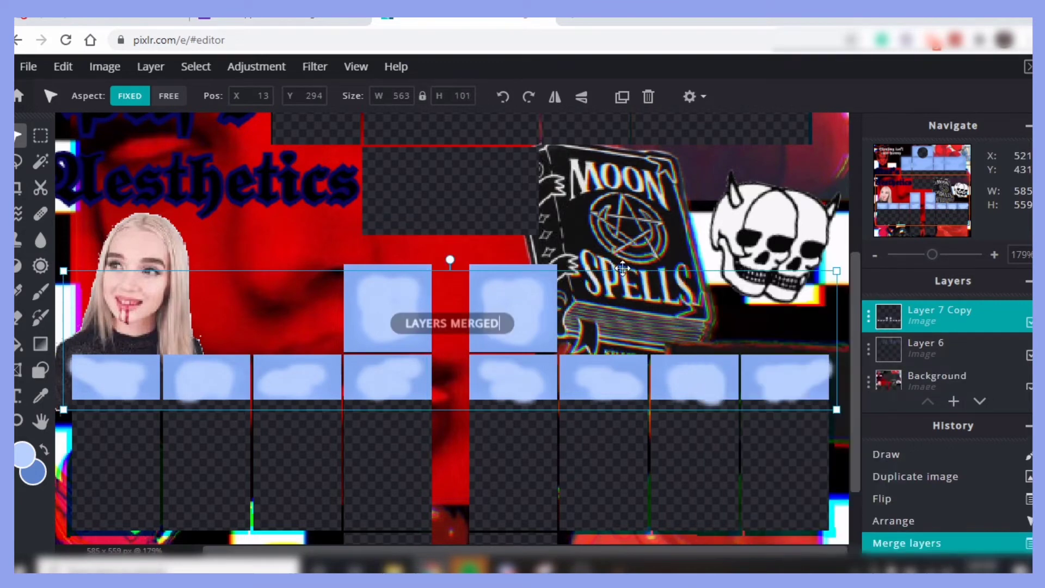
Apply the Details Blur filter to the highlight patches
left_click(314, 65)
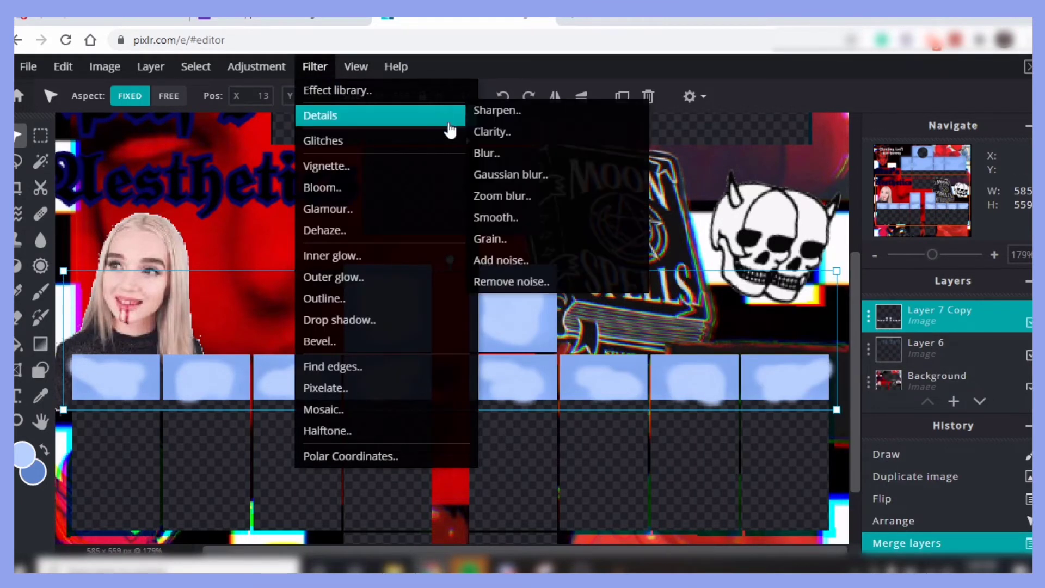
left_click(486, 152)
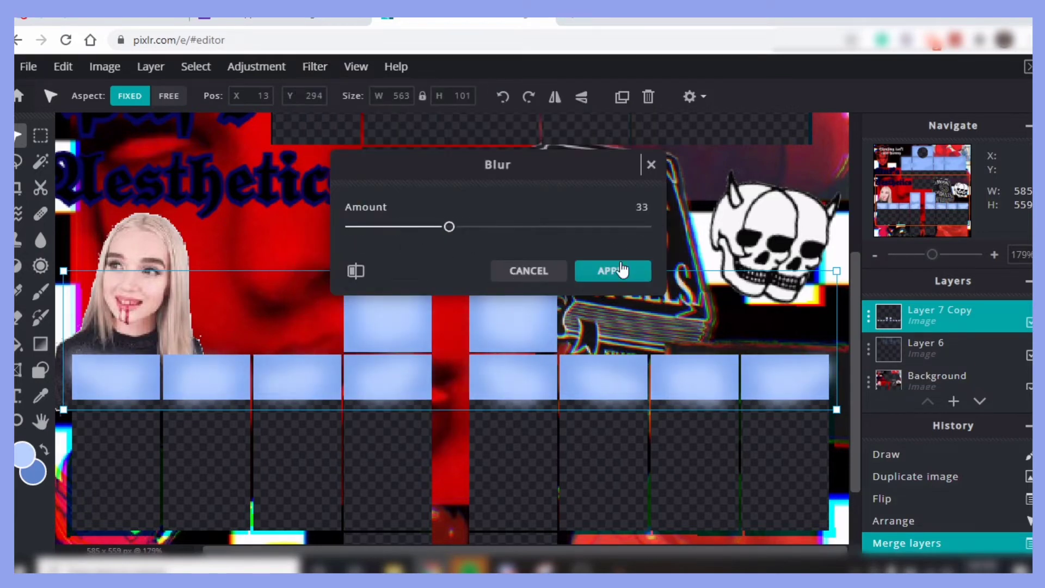
left_click(611, 270)
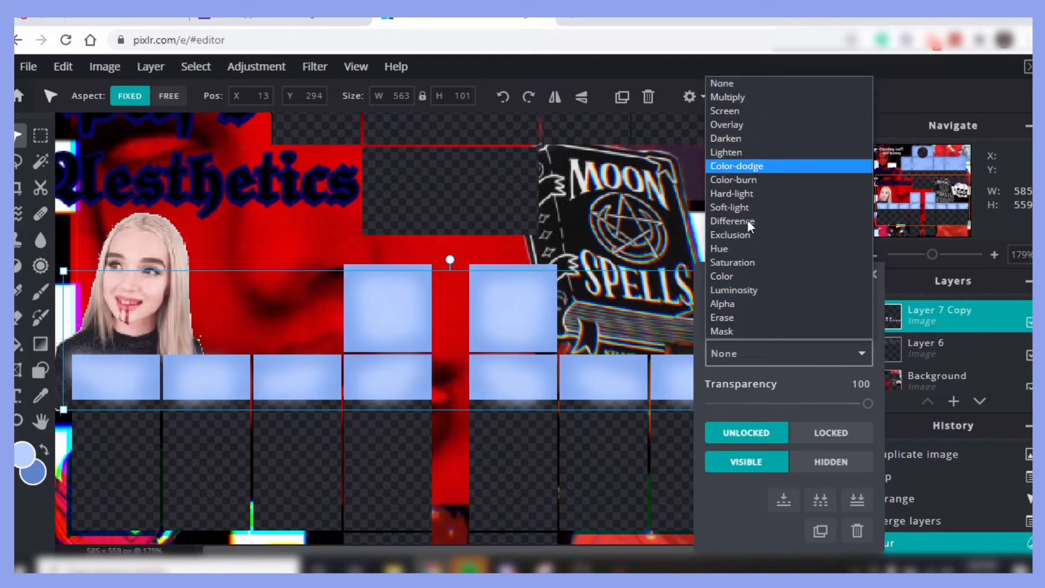
Set the patches layer to Overlay blend mode with transparency 47
left_click(787, 352)
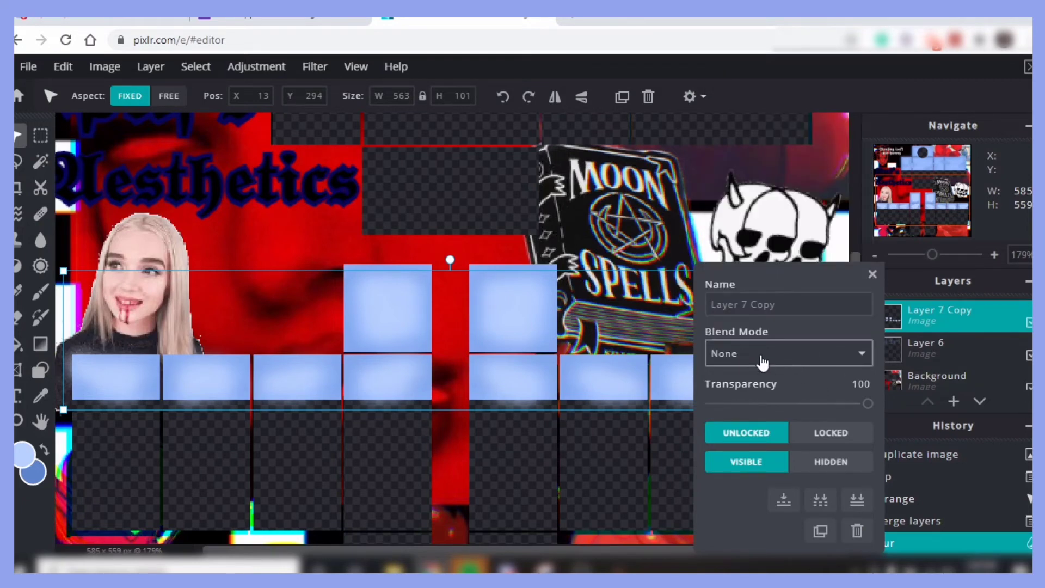
left_click(788, 352)
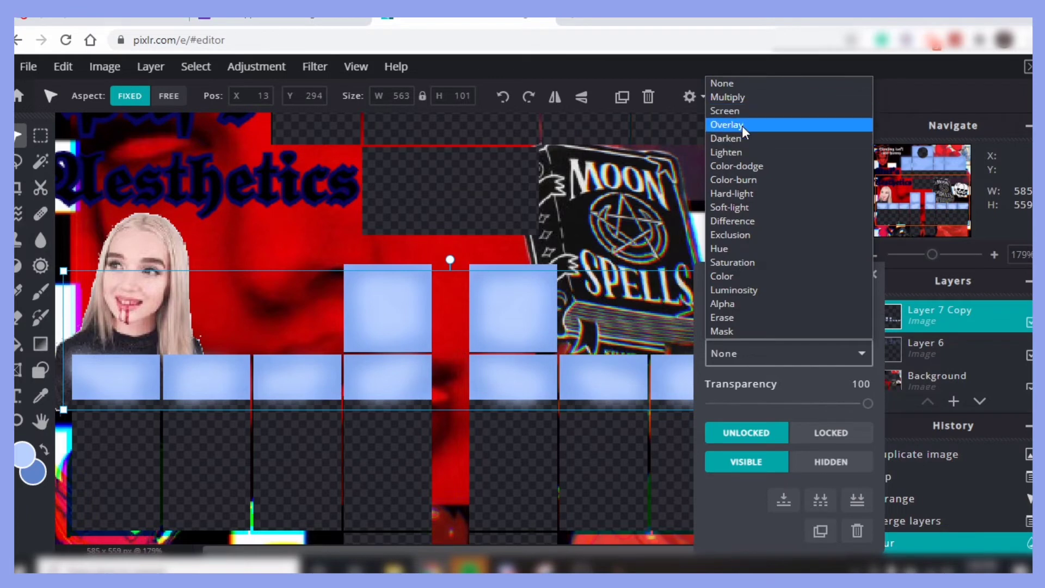
left_click(726, 125)
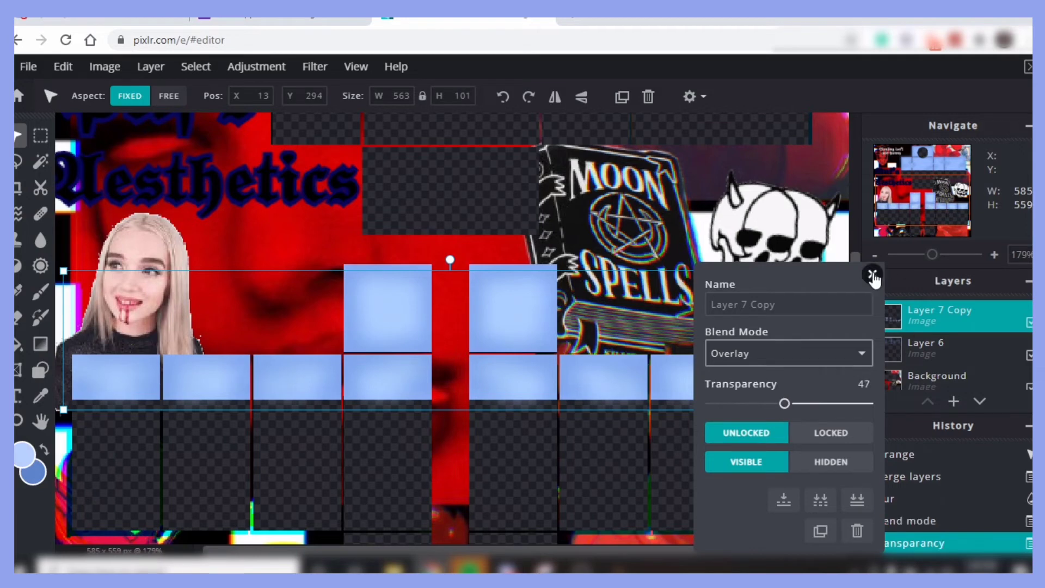
left_click(873, 275)
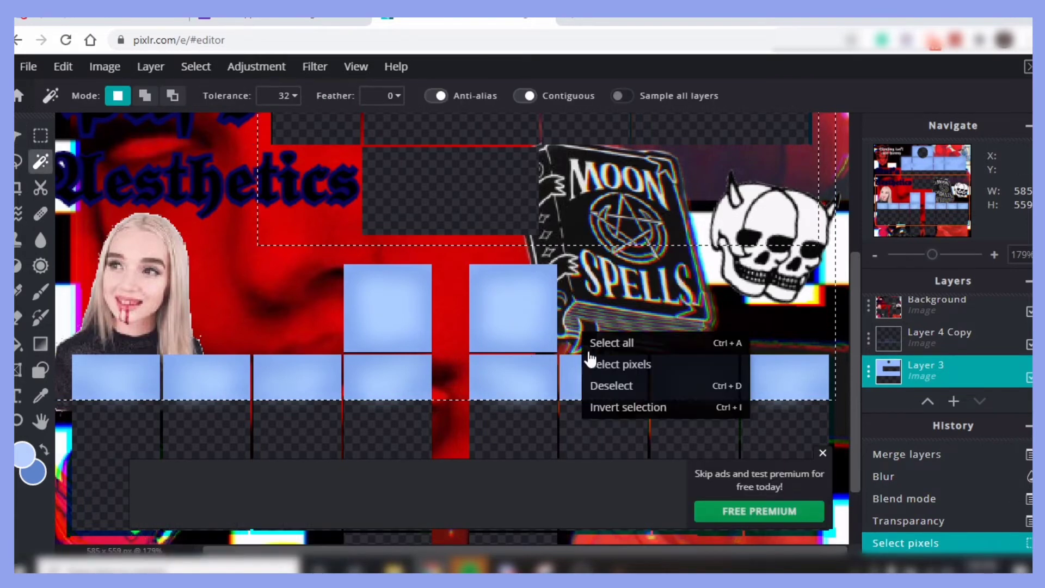
Delete spill outside the shirt panels on each layer and set Layer 6 transparency to 31
left_click(627, 406)
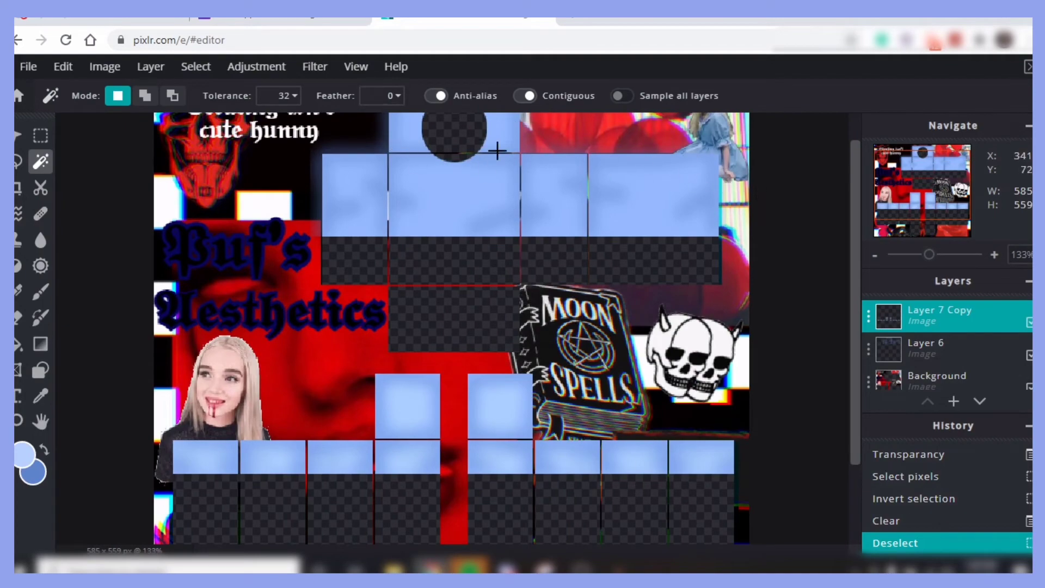
left_click(952, 401)
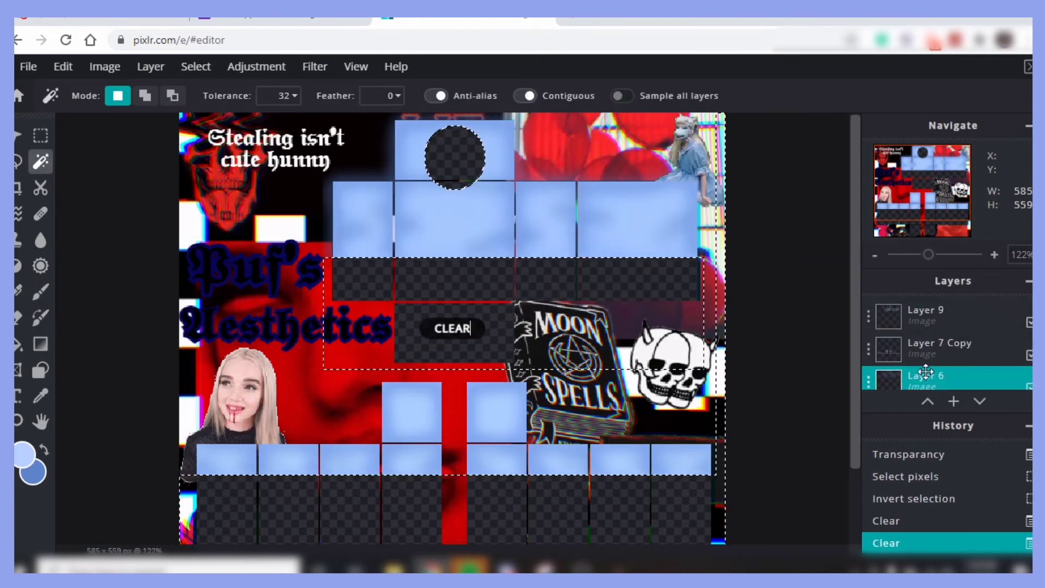
double_click(924, 376)
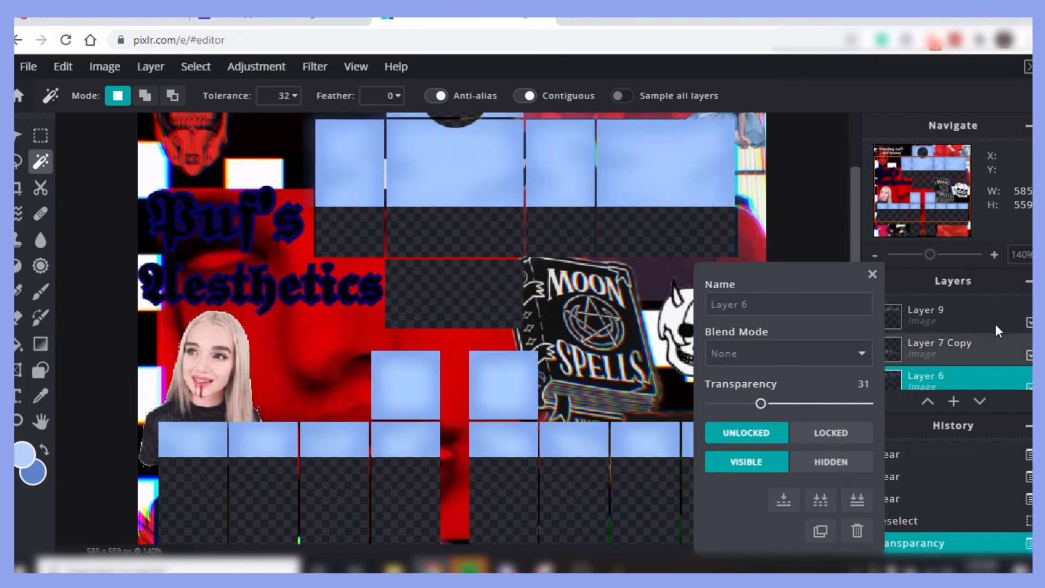
left_click(871, 274)
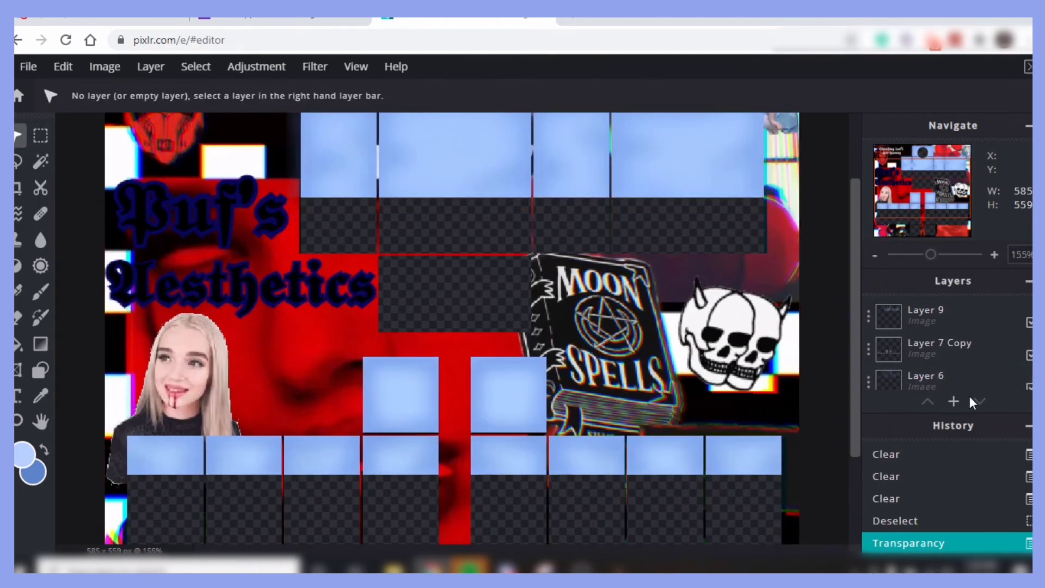
On a new layer, draw black Sketchy pen wrinkle lines over the torso and start a blur
left_click(952, 401)
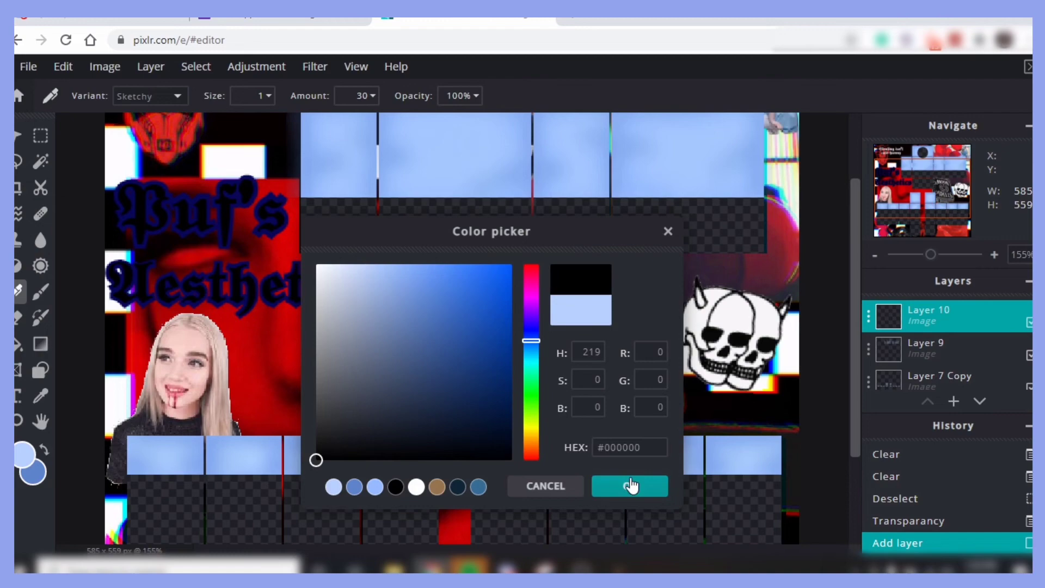
left_click(627, 486)
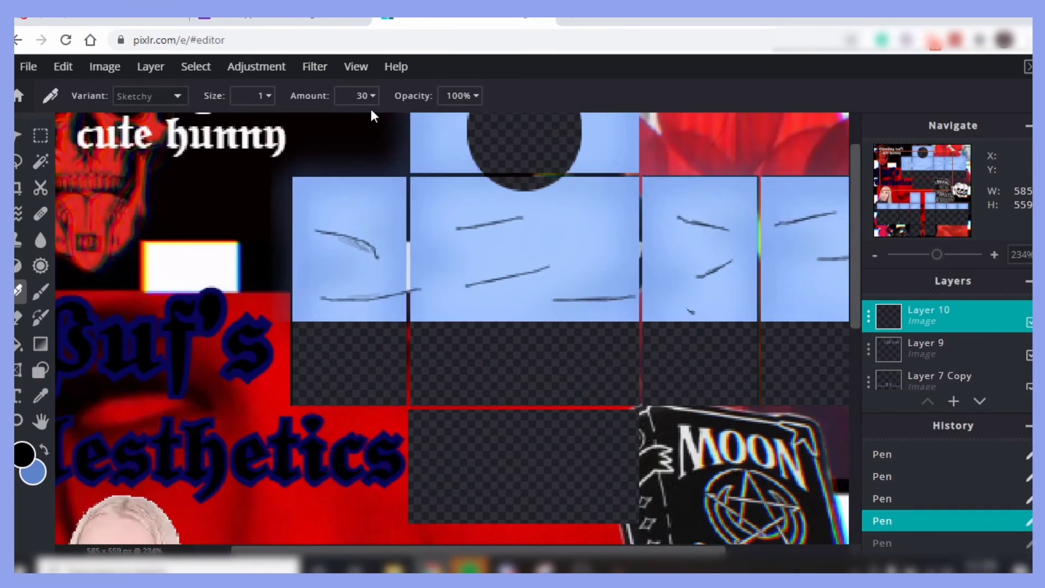
left_click(314, 65)
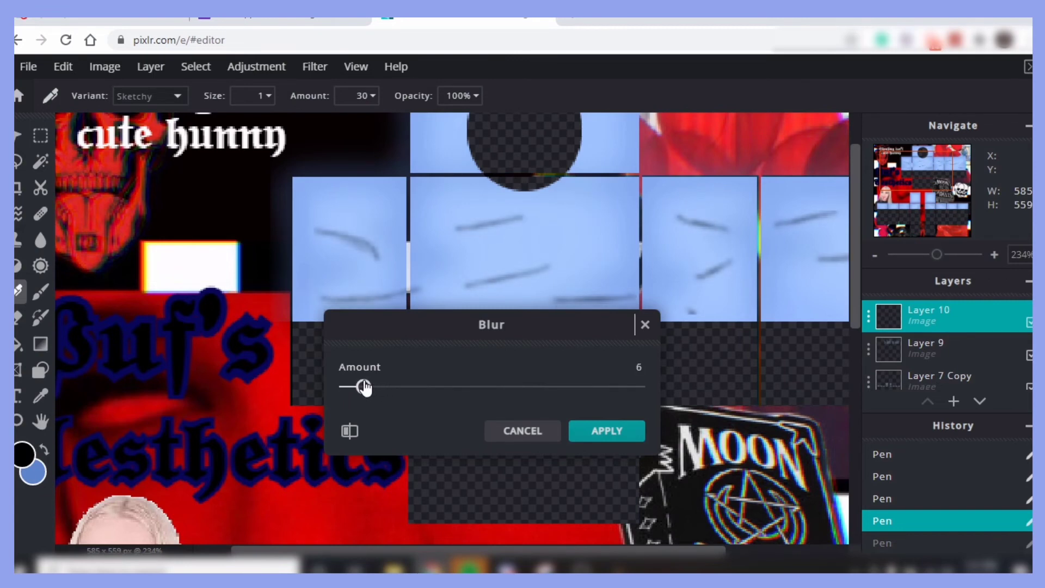
Blur the wrinkle lines at strength 6, ahead of the colour and tone adjustments
left_click(605, 430)
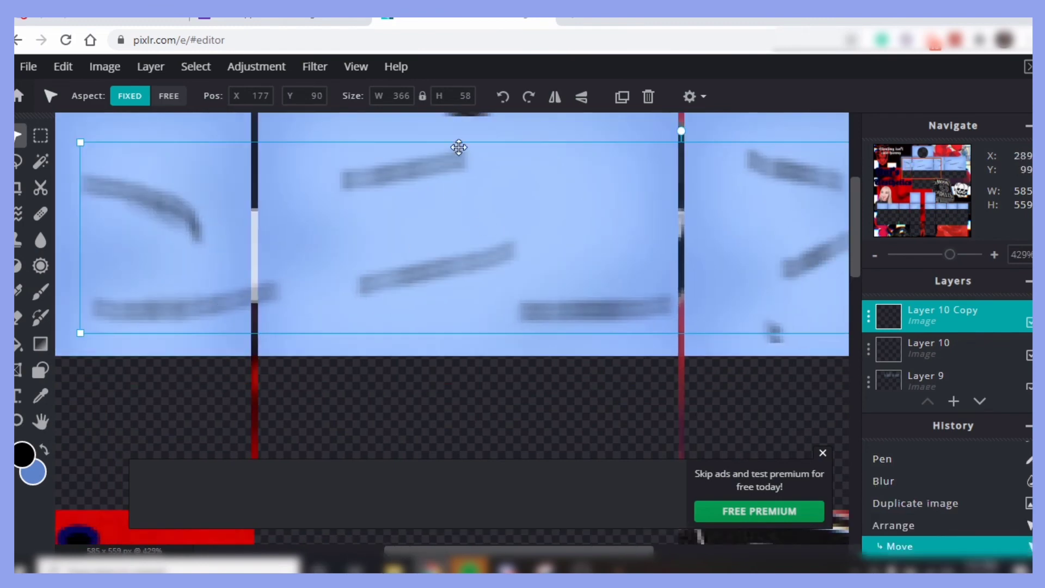
left_click(255, 66)
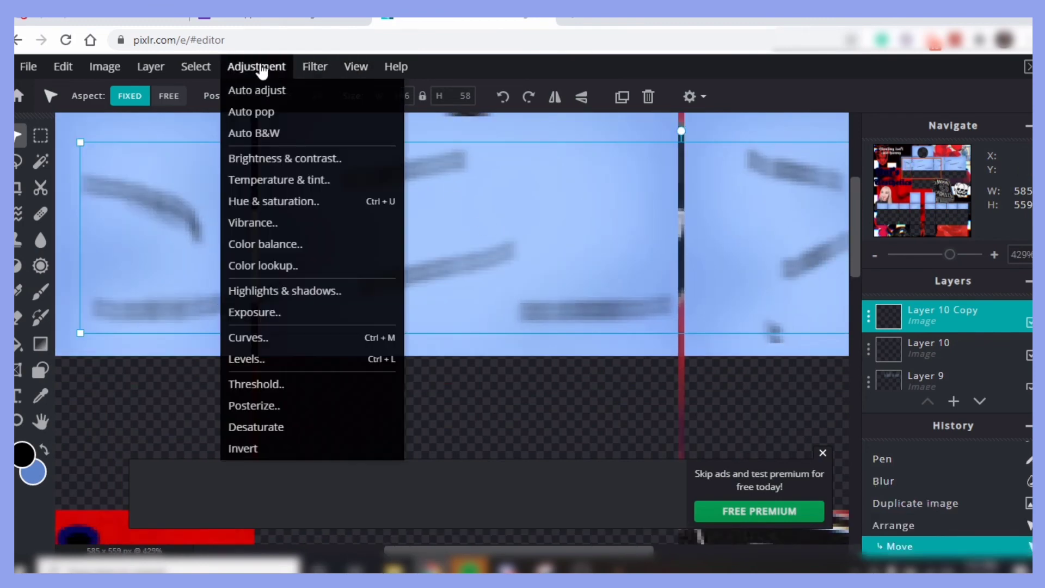
Recolour the copied wrinkle lines white via Color lookup and merge them with the dark lines
left_click(263, 265)
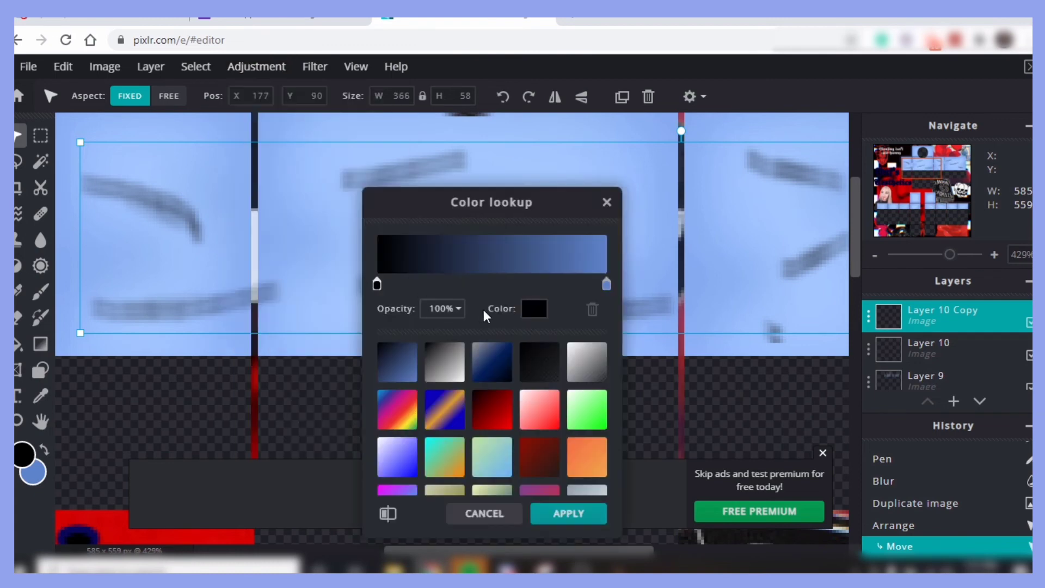
left_click(586, 362)
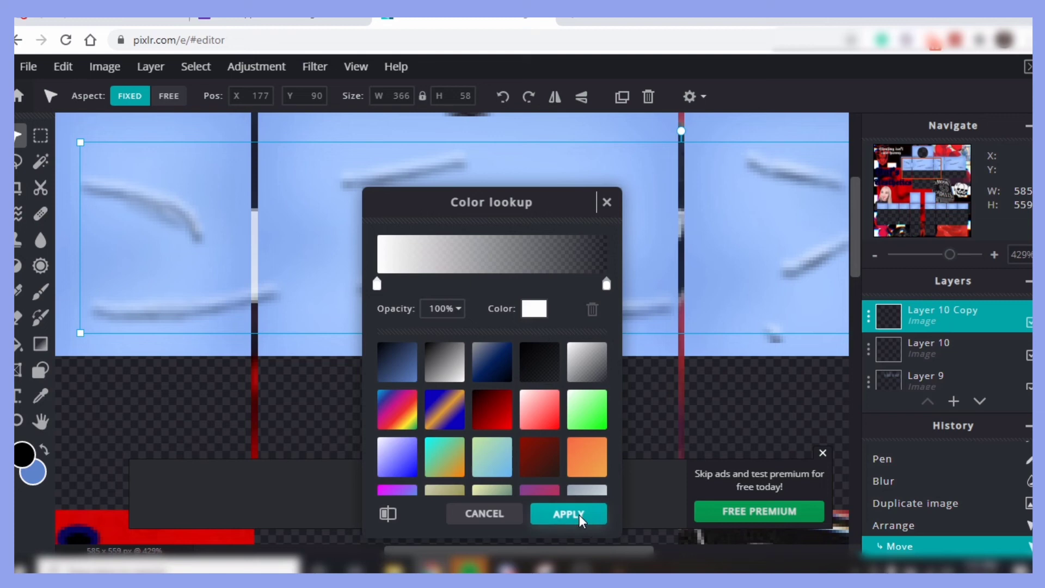
left_click(567, 513)
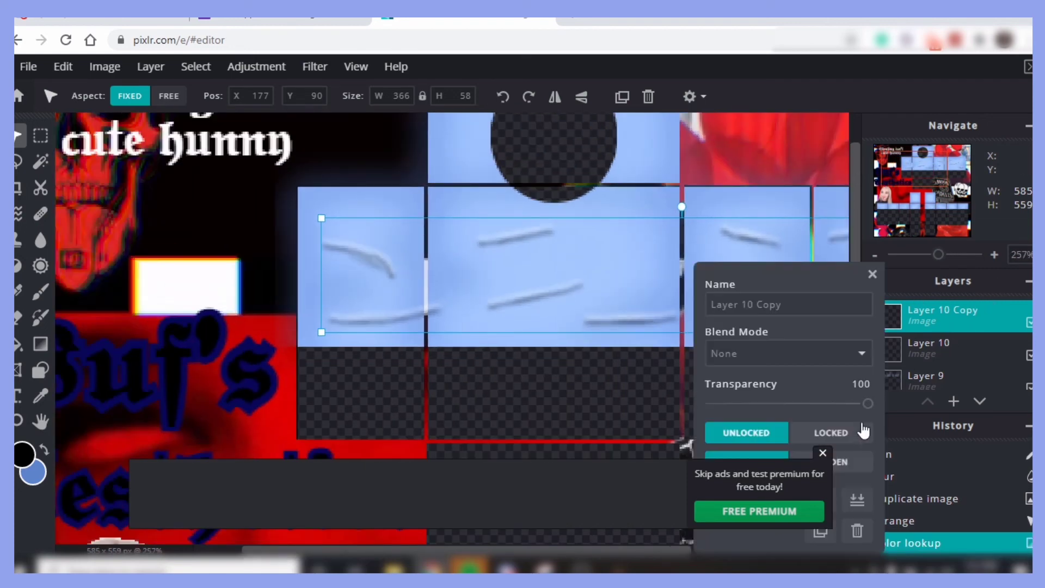
left_click(823, 452)
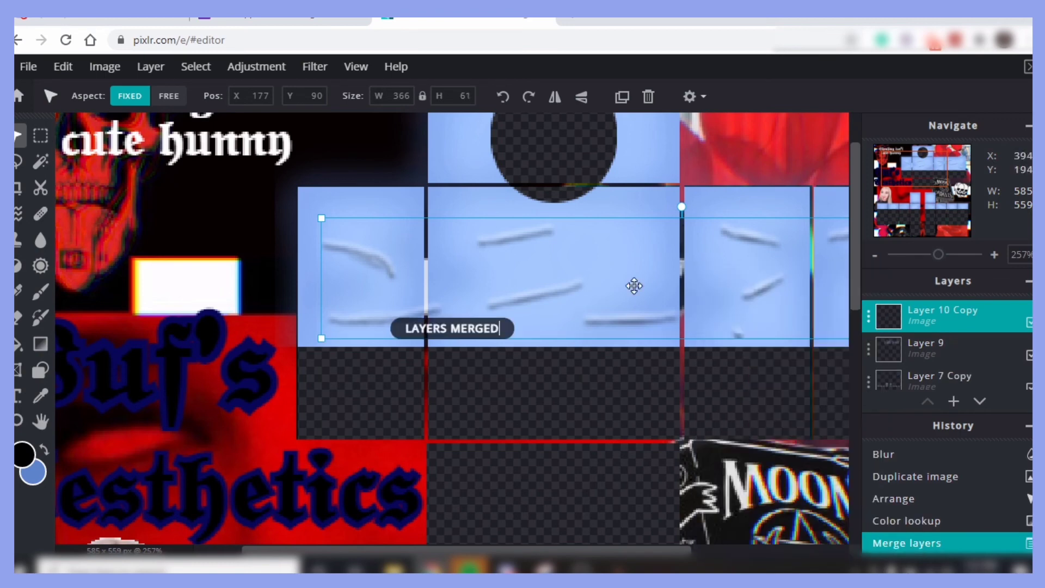
Set the merged wrinkle layer to Overlay blend with transparency around 33
left_click(692, 96)
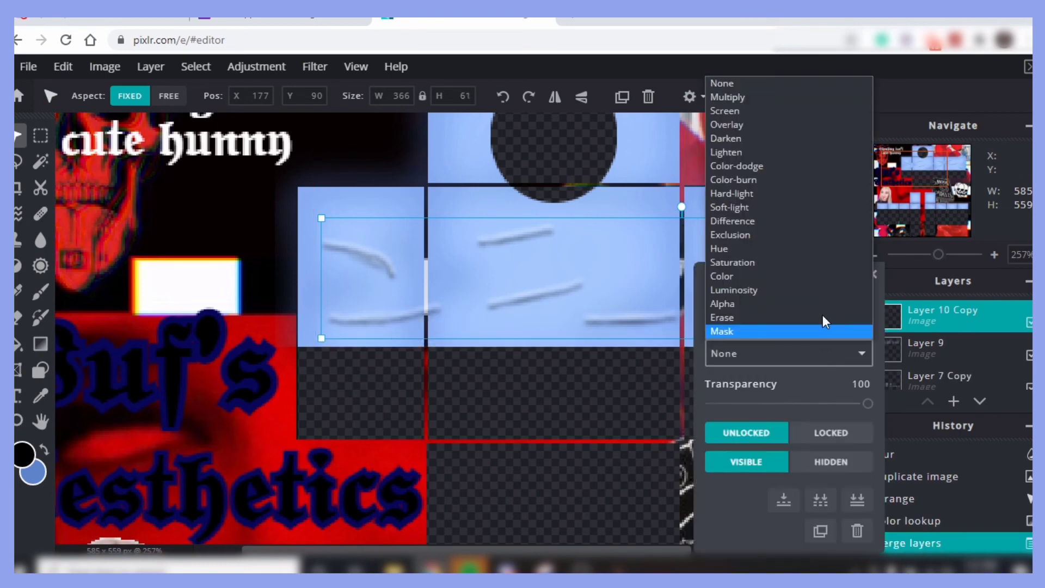
mouse_move(726, 124)
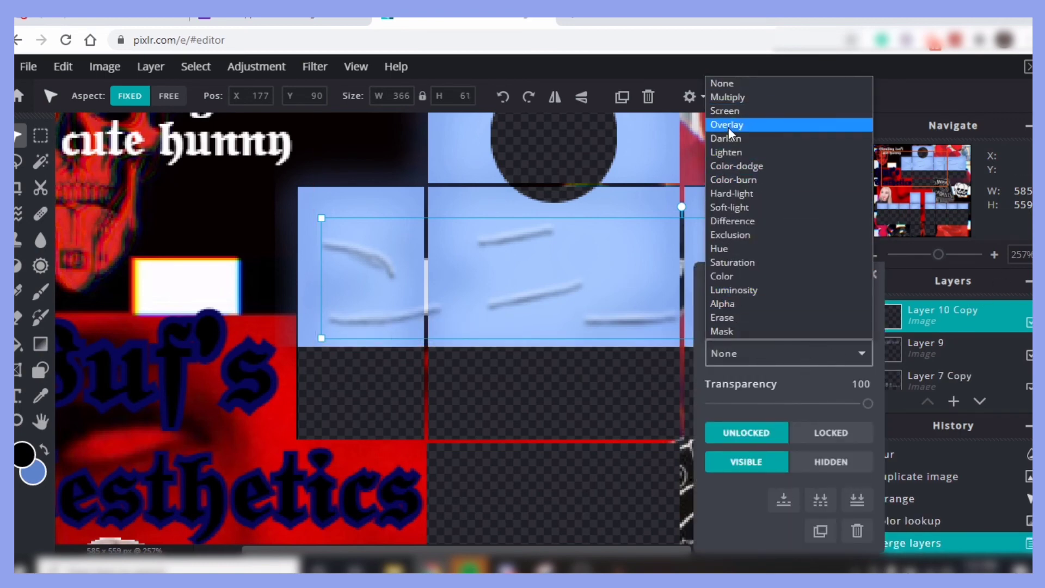
left_click(725, 125)
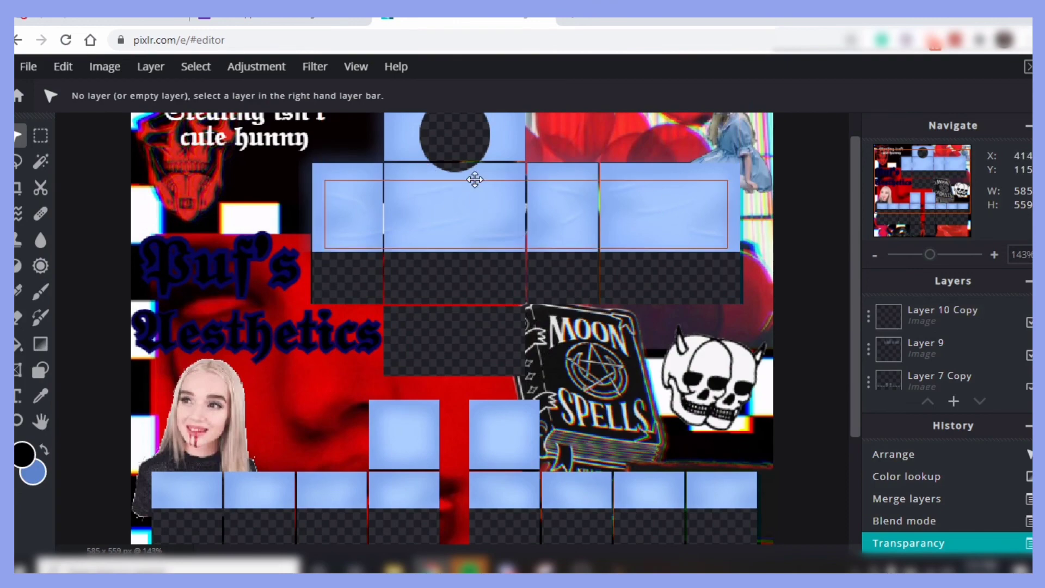
left_click(941, 315)
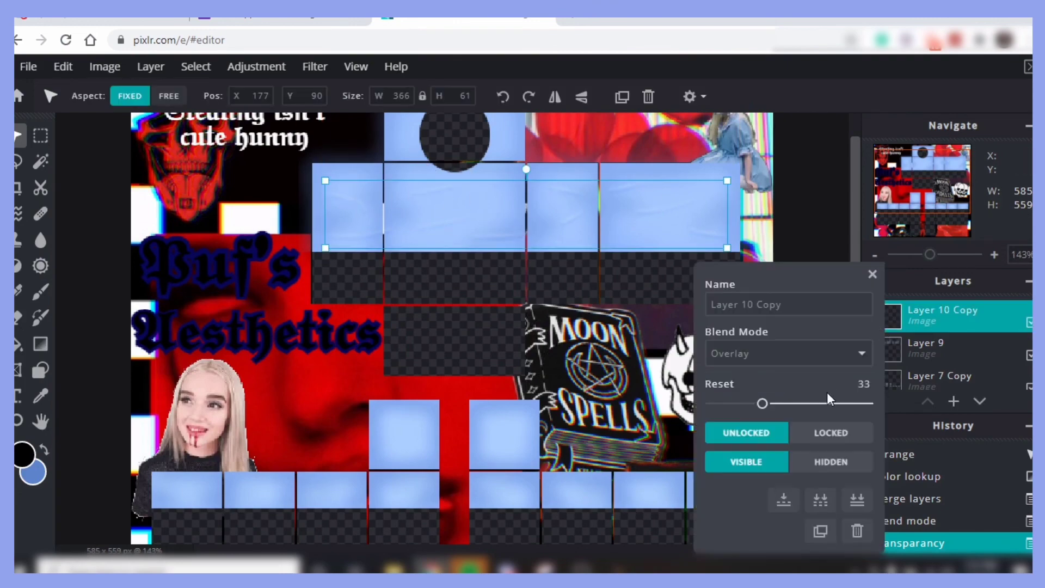
left_click(872, 274)
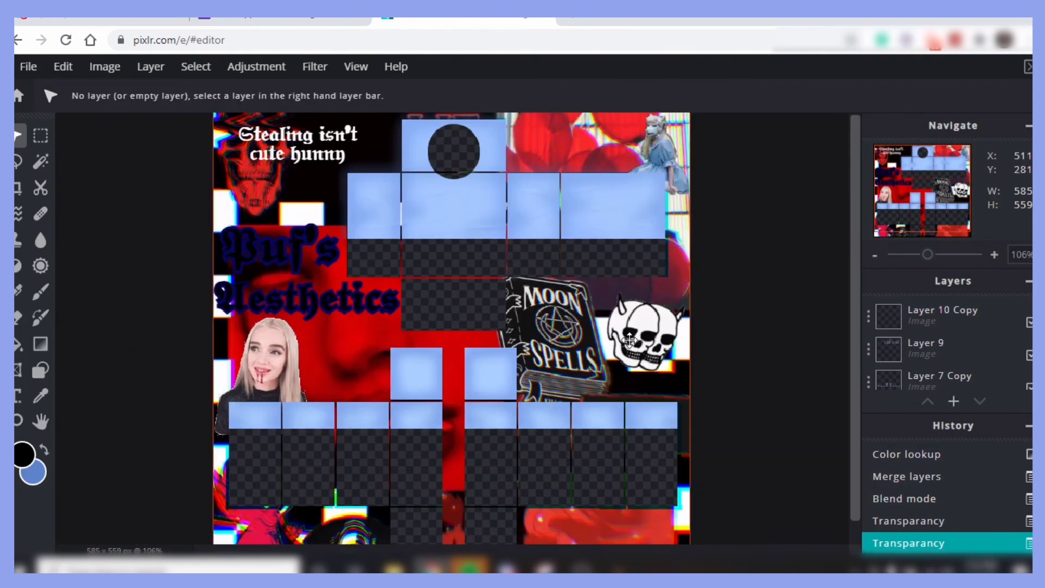